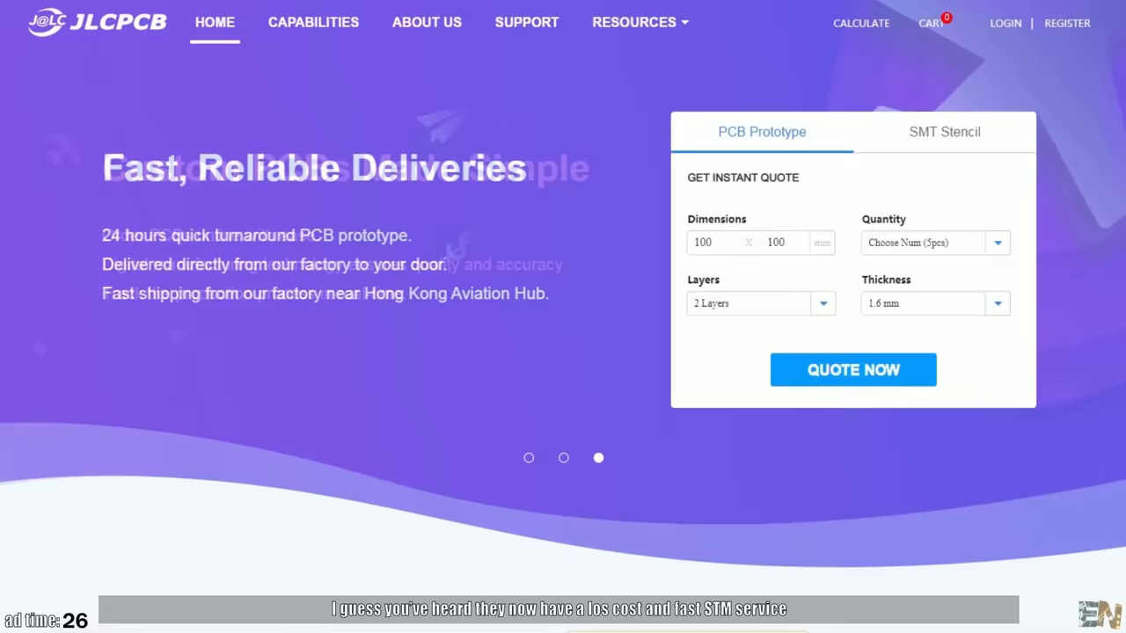
{"action": "scroll", "scroll_direction": "down", "scroll_amount": 3}
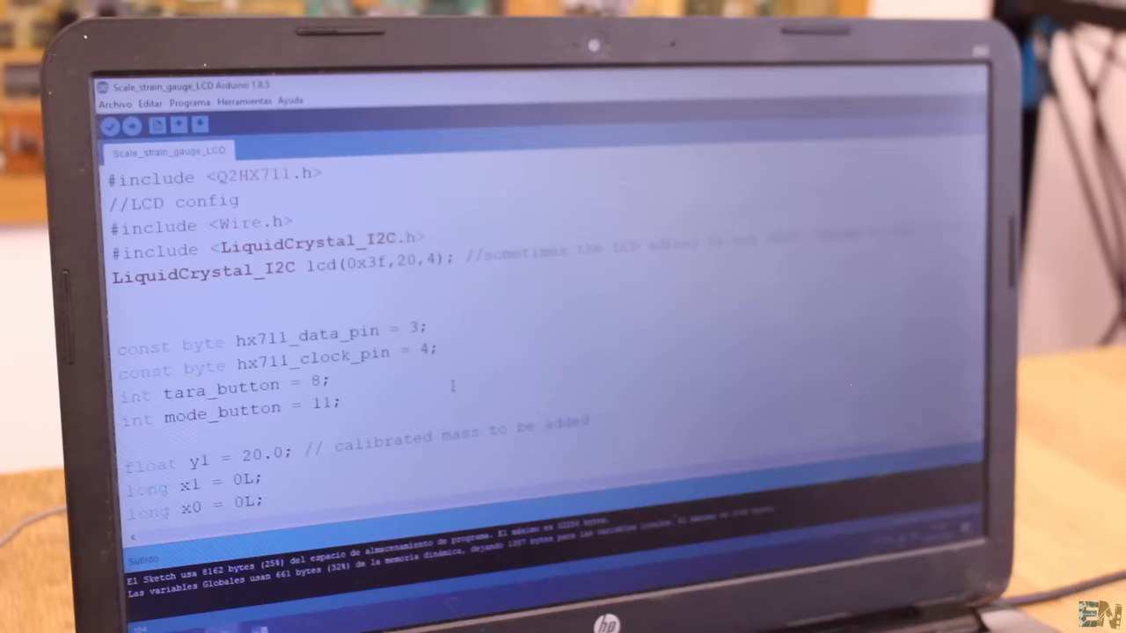
{"action": "scroll", "scroll_direction": "down", "scroll_amount": 3}
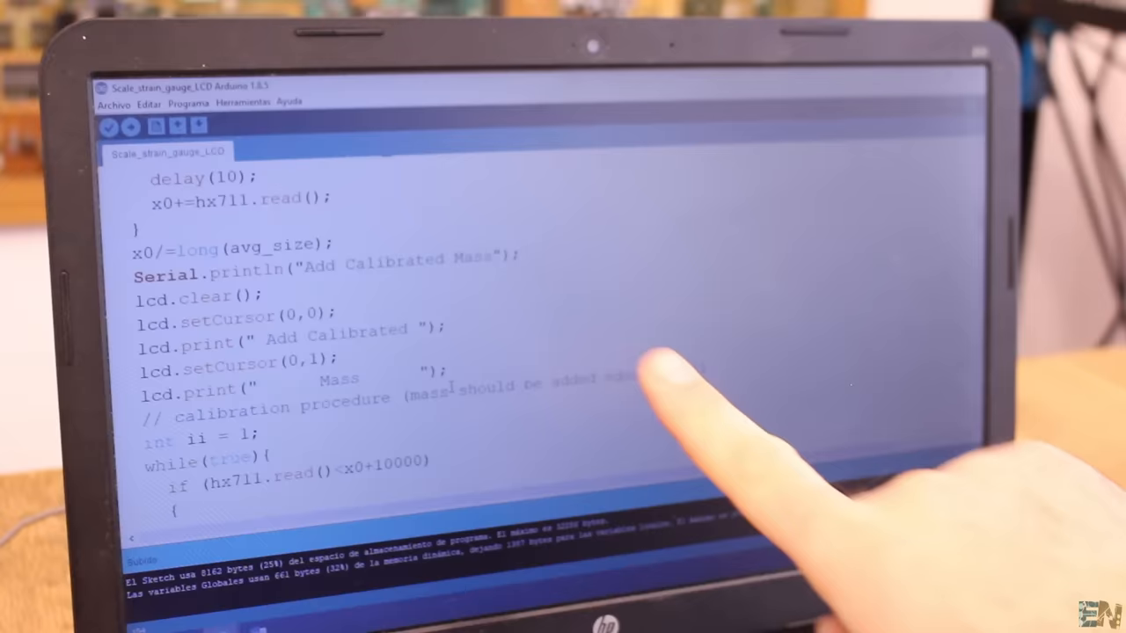
{"action": "scroll", "scroll_direction": "down", "scroll_amount": 3}
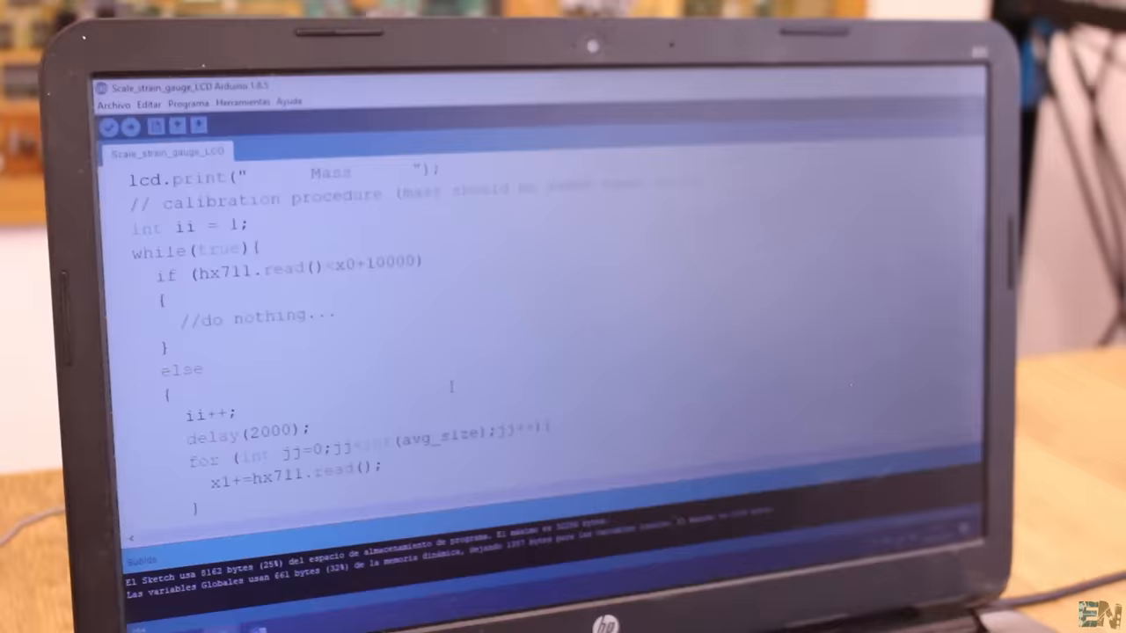